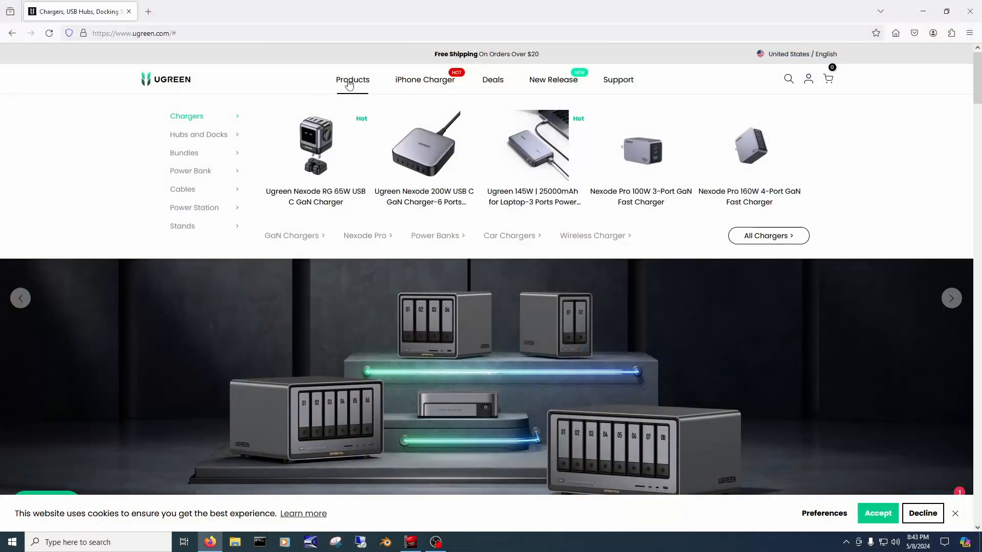
{"action": "mouse_move", "coordinate": [305, 103]}
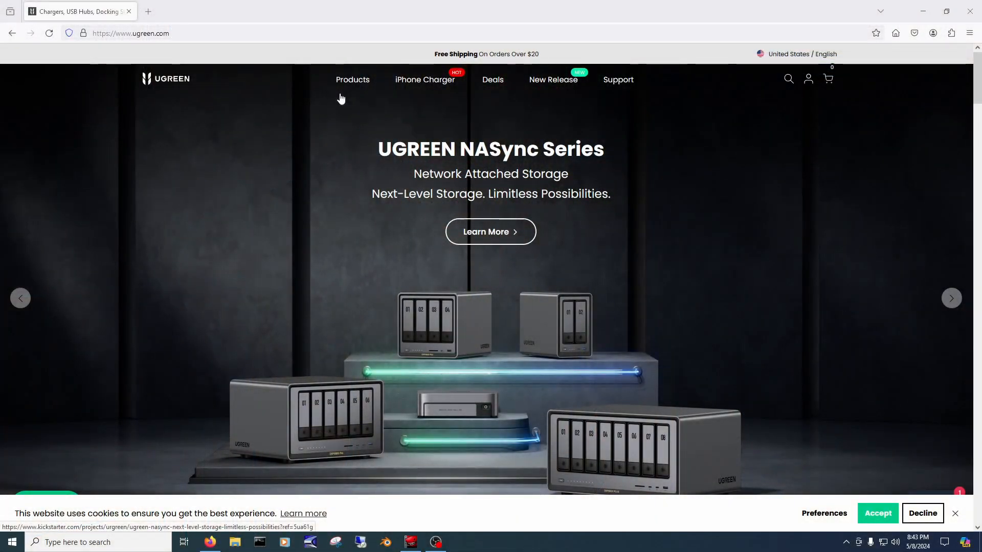
{"action": "left_click", "coordinate": [490, 232]}
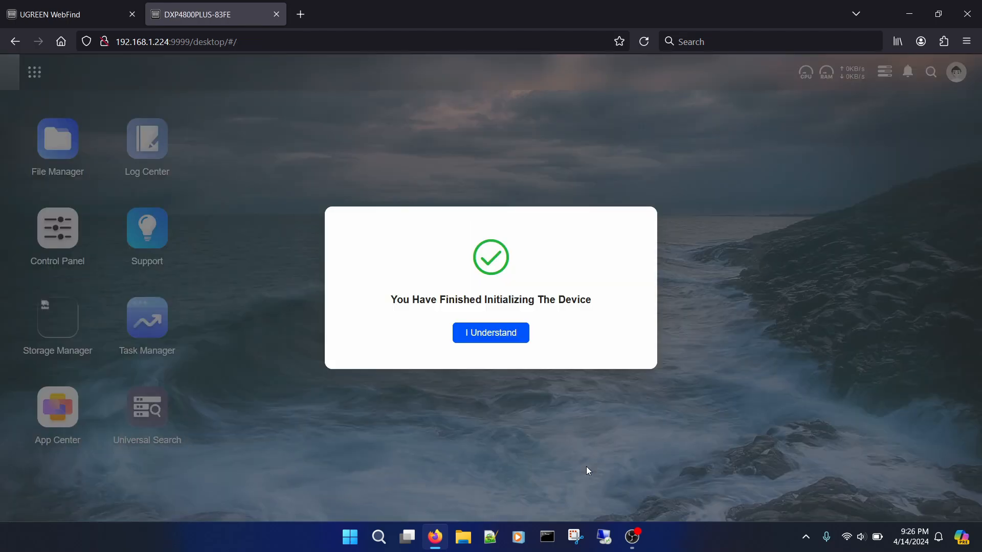
{"action": "mouse_move", "coordinate": [523, 385]}
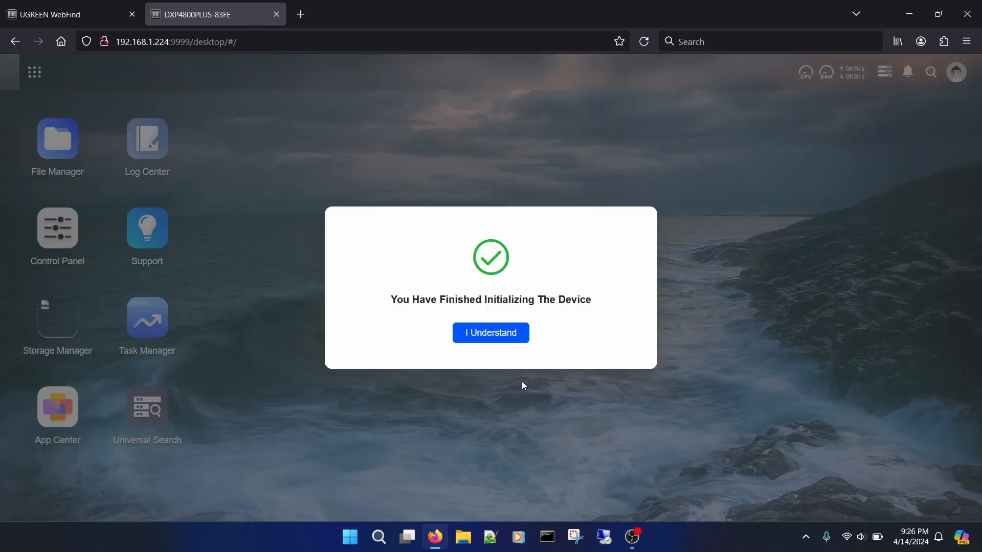
Acknowledge the initialization notice and start choosing disks for the RAID 1 storage pool
{"action": "left_click", "coordinate": [490, 333]}
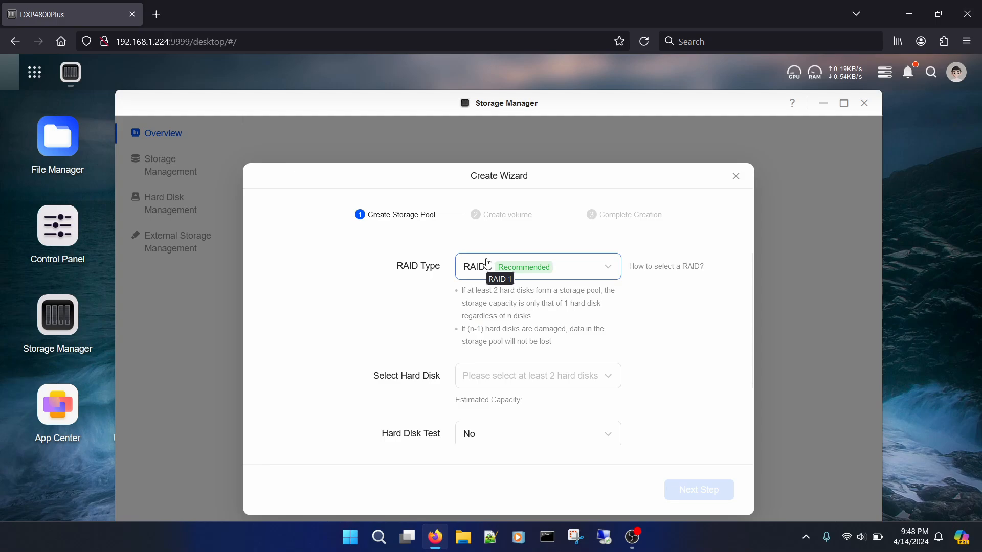
{"action": "left_click", "coordinate": [536, 375]}
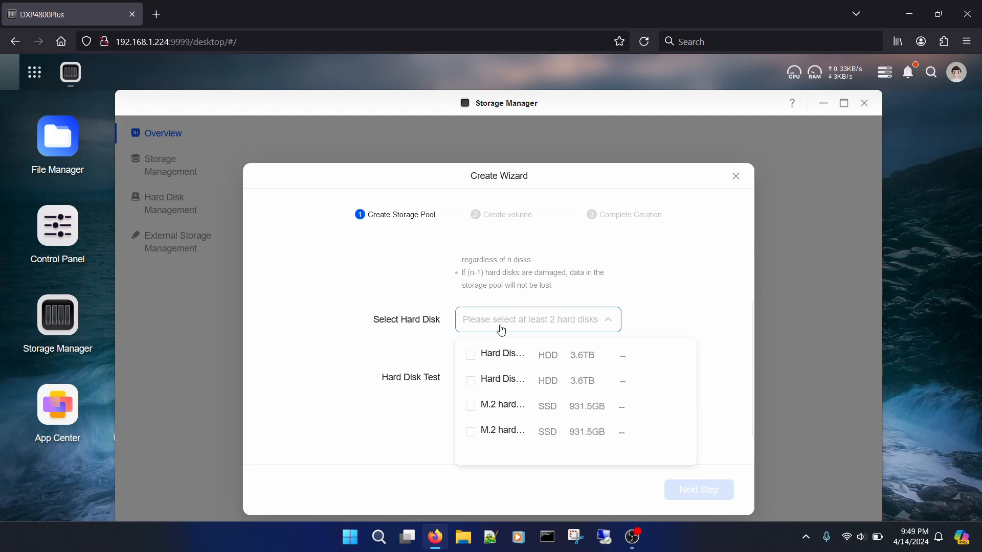
{"action": "mouse_move", "coordinate": [471, 355]}
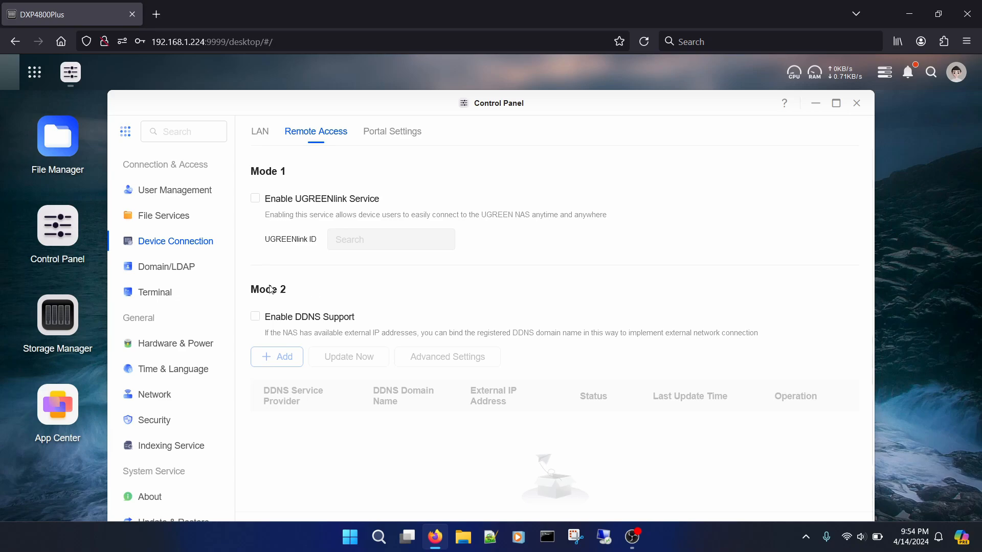
View the Domain/LDAP joining page, then the Terminal settings with Telnet and SSH disabled
{"action": "left_click", "coordinate": [167, 266]}
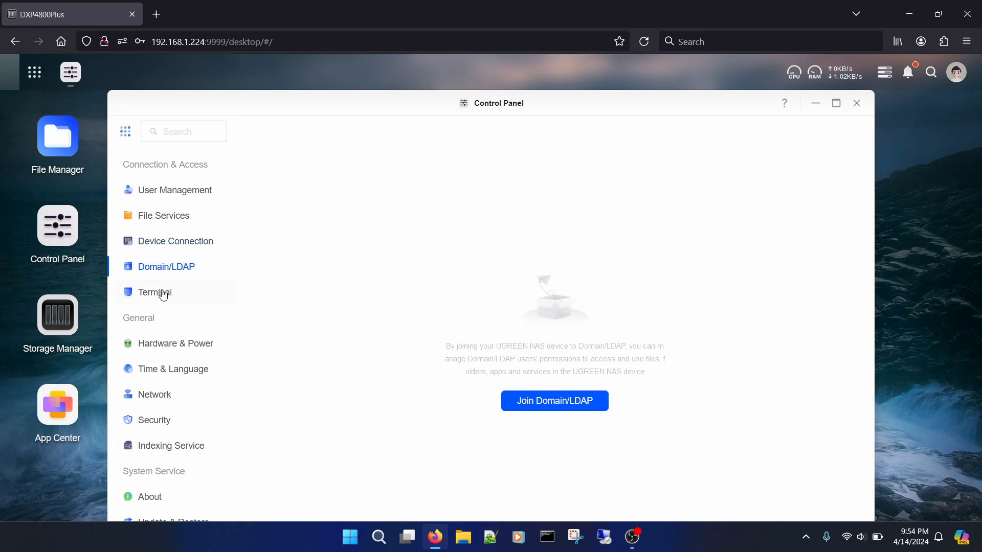
{"action": "left_click", "coordinate": [154, 293]}
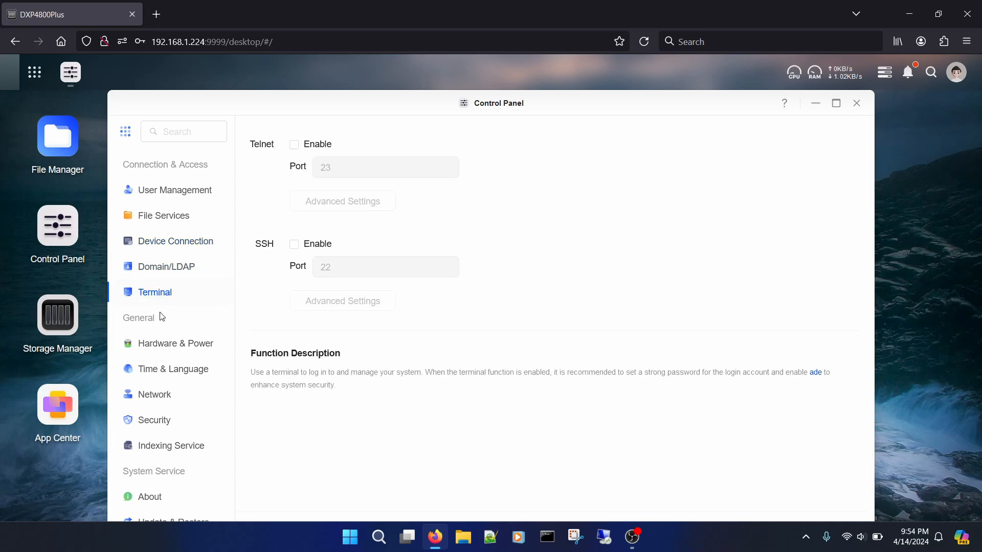
{"action": "mouse_move", "coordinate": [164, 350]}
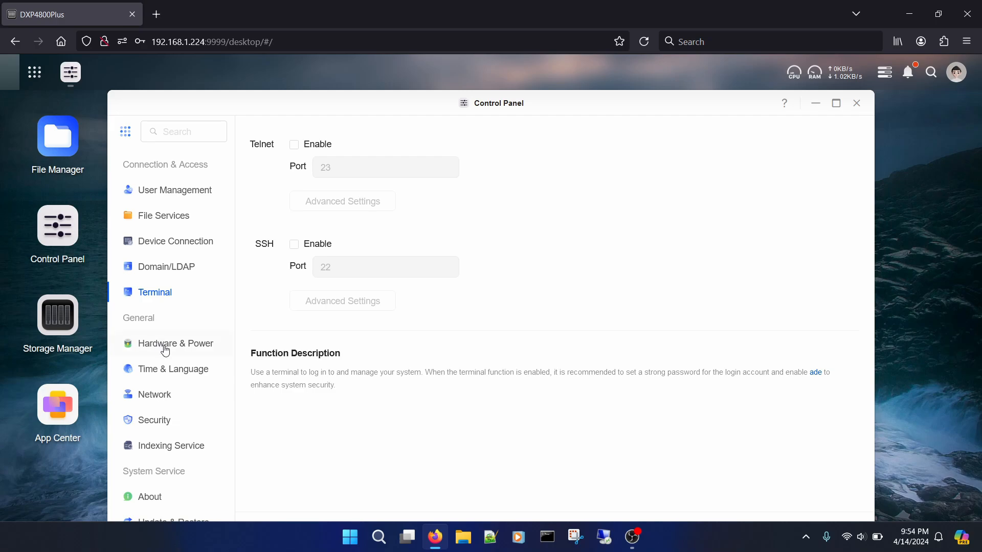
{"action": "left_click", "coordinate": [174, 344]}
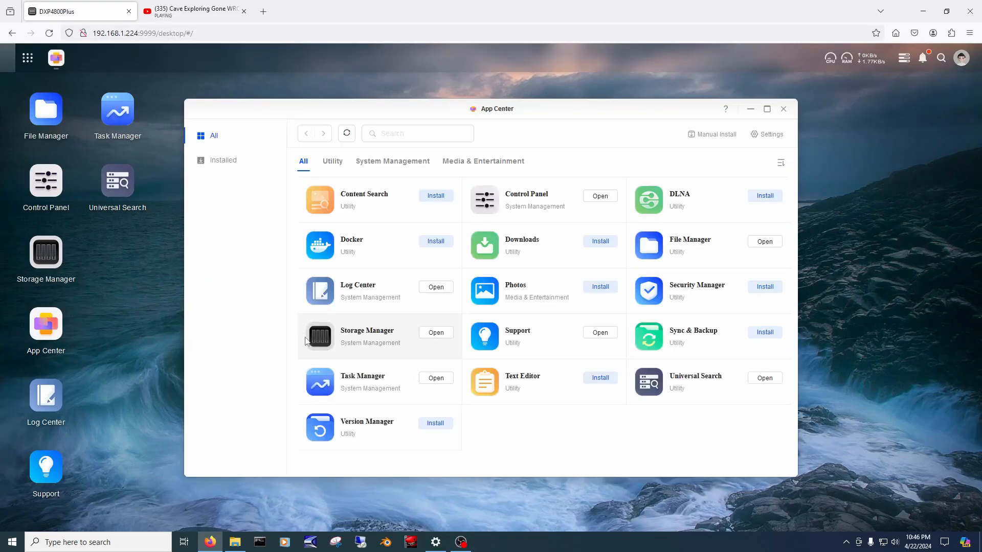
{"action": "mouse_move", "coordinate": [542, 464]}
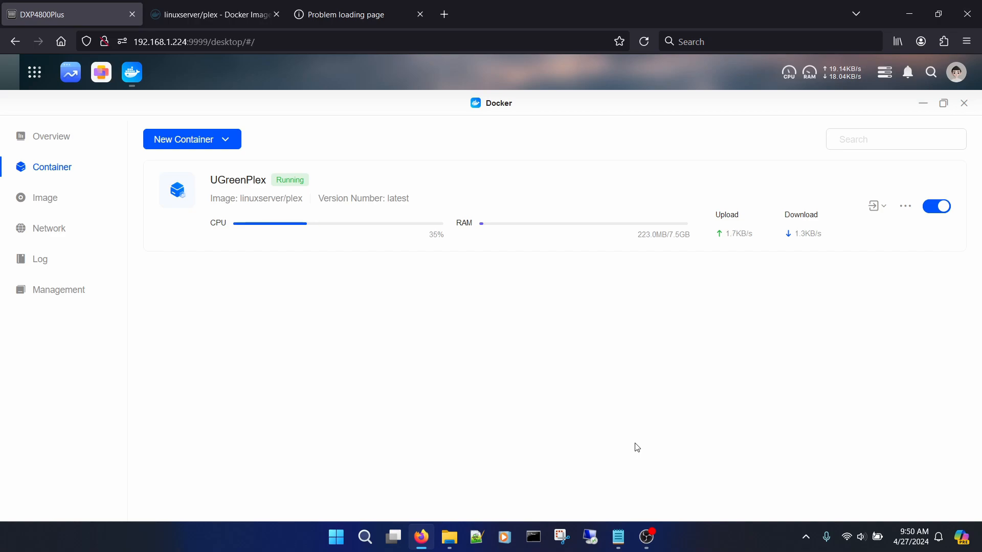
View the UGreenPlex container's Basic Information, then list its web access URLs
{"action": "left_click", "coordinate": [238, 180]}
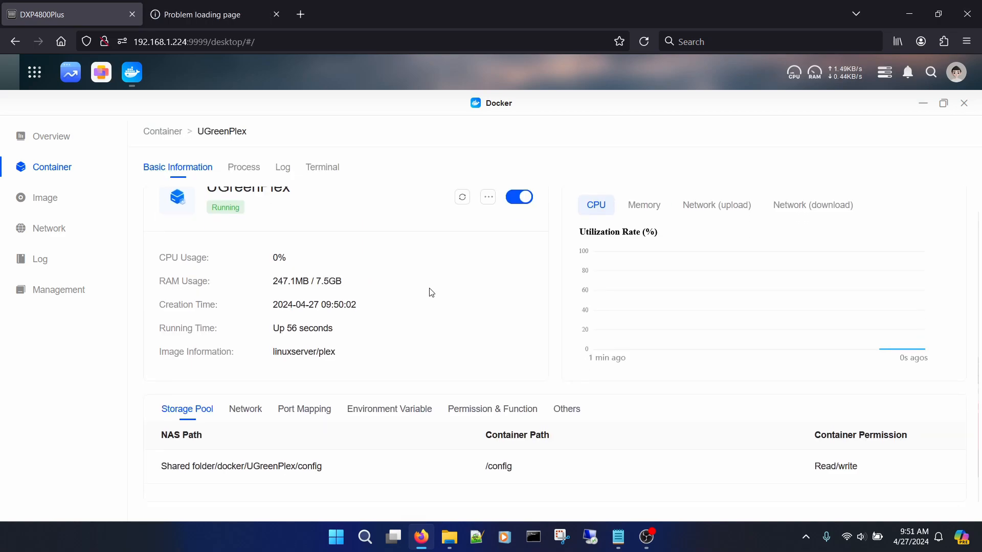
{"action": "left_click", "coordinate": [878, 205]}
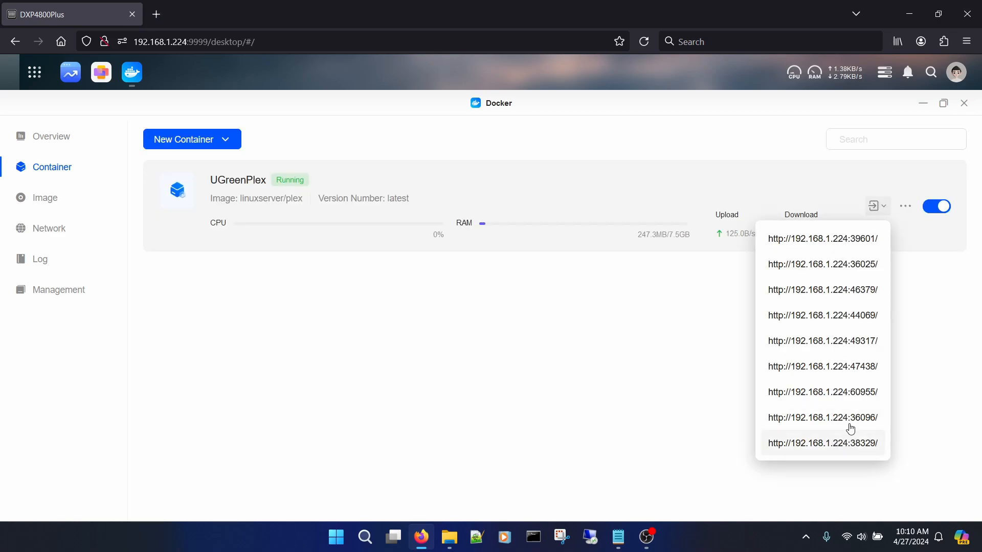
{"action": "left_click", "coordinate": [822, 238]}
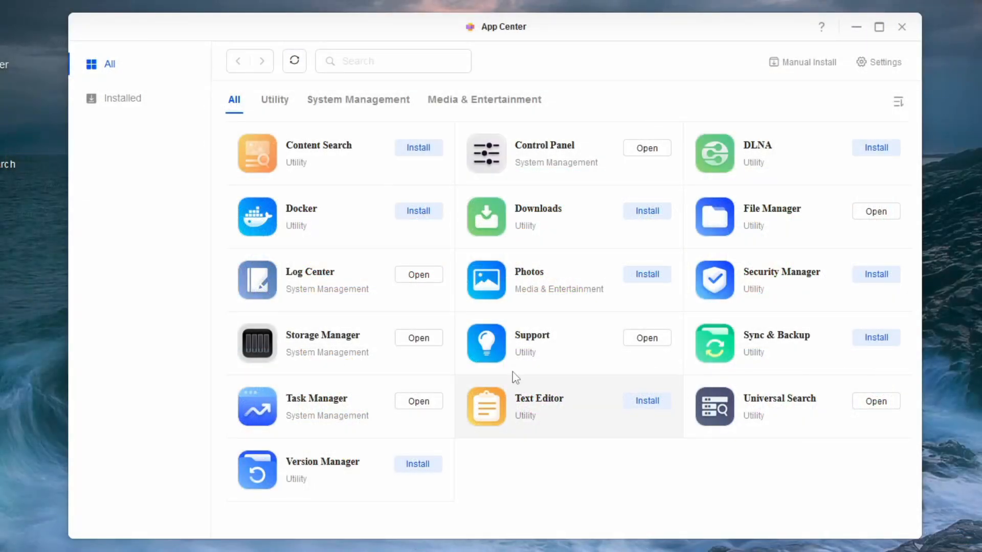
{"action": "mouse_move", "coordinate": [683, 185]}
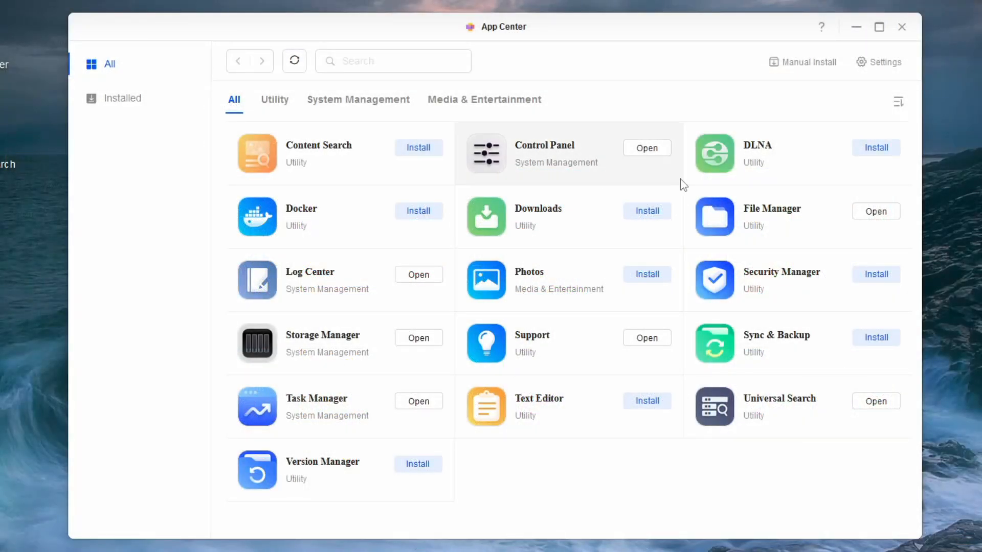
Check the DLNA app's details, then view the Content Search app's details page
{"action": "left_click", "coordinate": [757, 144]}
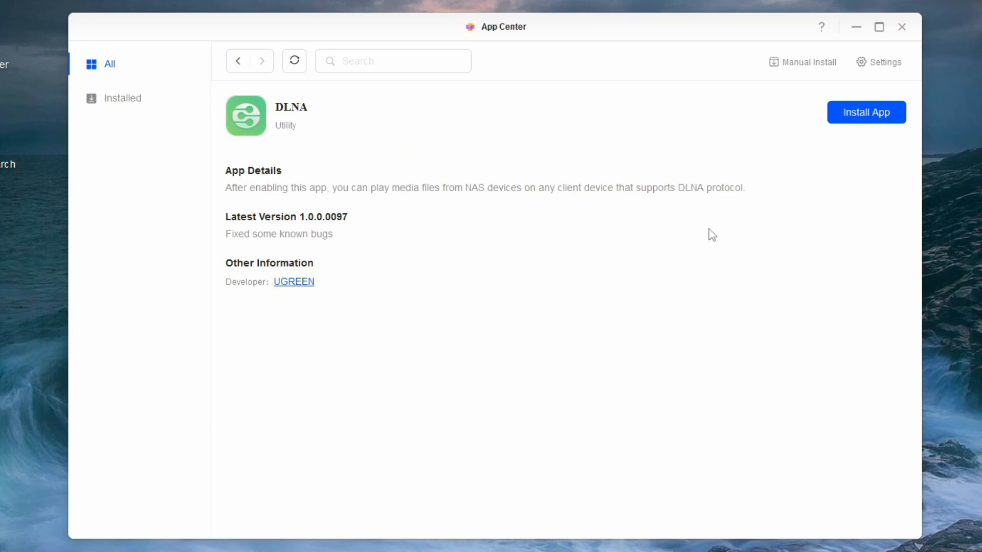
{"action": "mouse_move", "coordinate": [703, 245]}
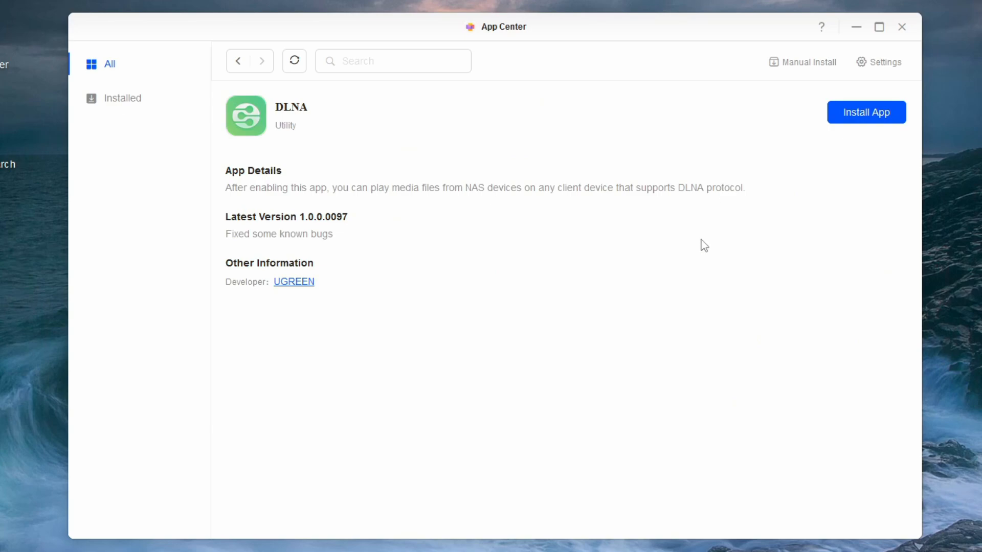
{"action": "mouse_move", "coordinate": [190, 144]}
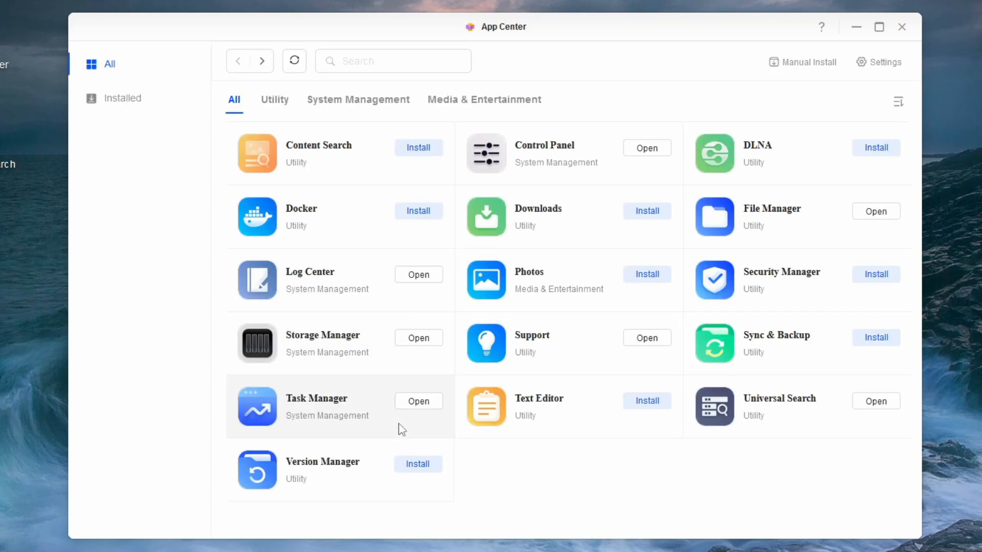
{"action": "mouse_move", "coordinate": [371, 152]}
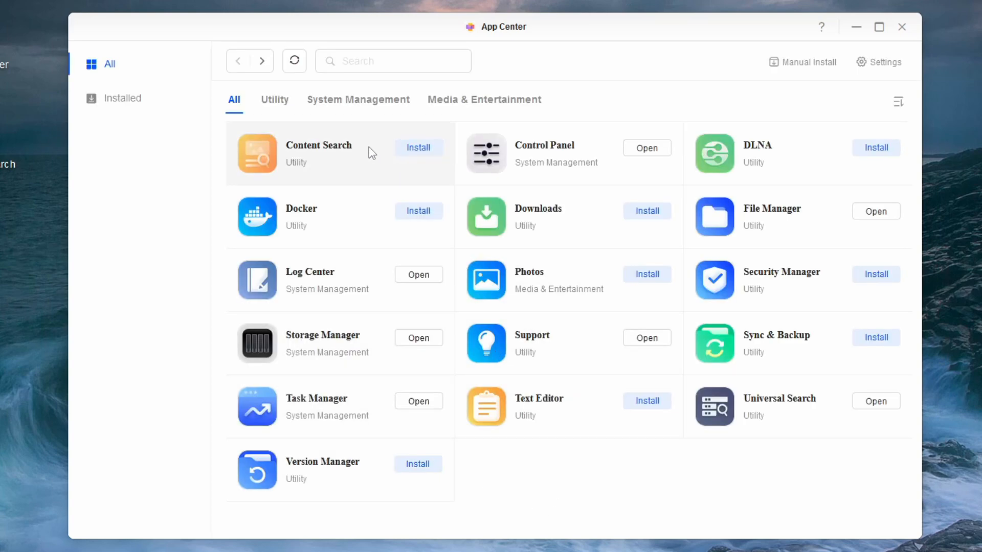
{"action": "left_click", "coordinate": [319, 153]}
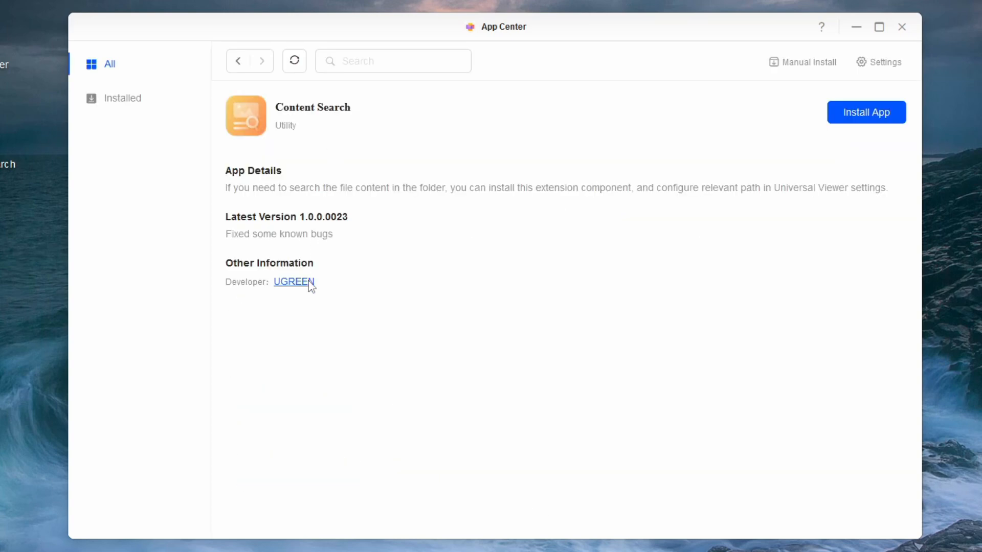